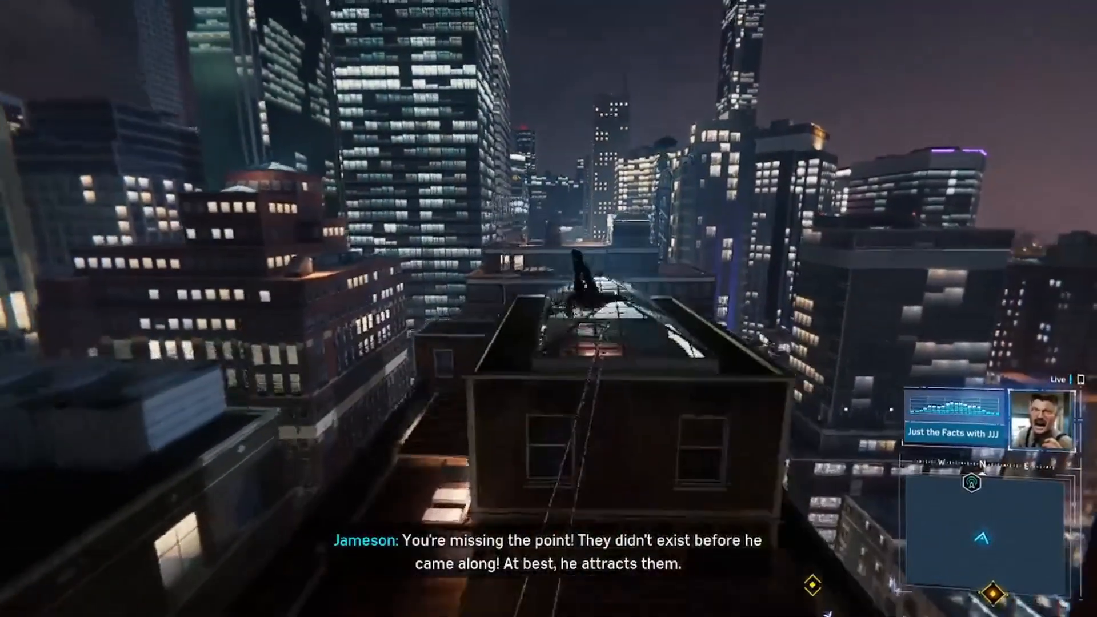
pyautogui.moveTo(548, 308)
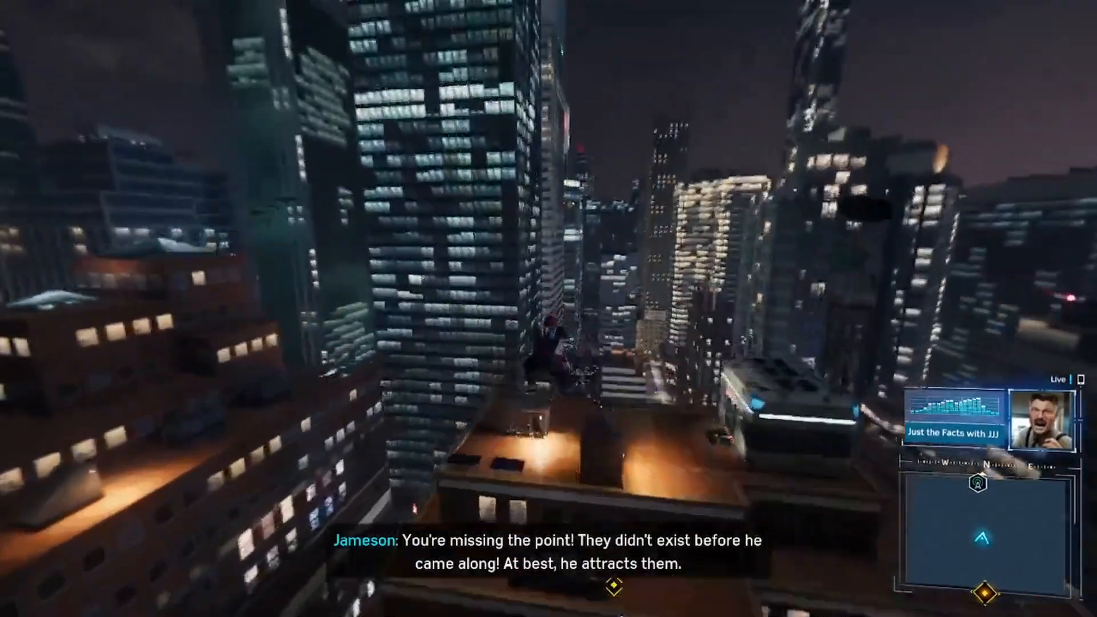
pyautogui.moveTo(548, 308)
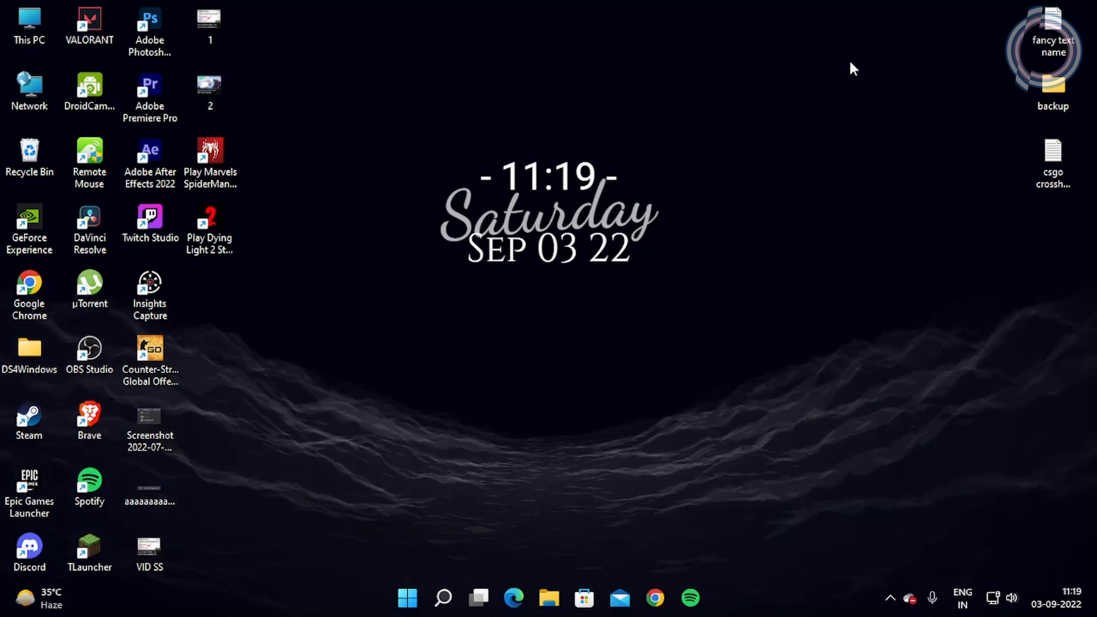
pyautogui.click(210, 151)
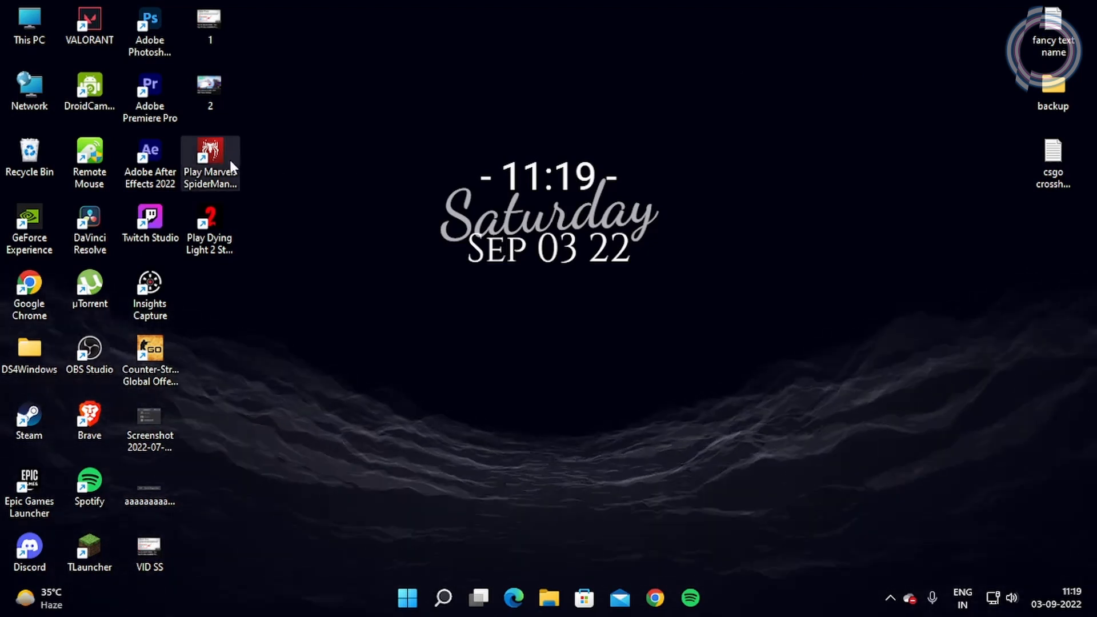
pyautogui.moveTo(210, 161); pyautogui.dragTo(391, 88)
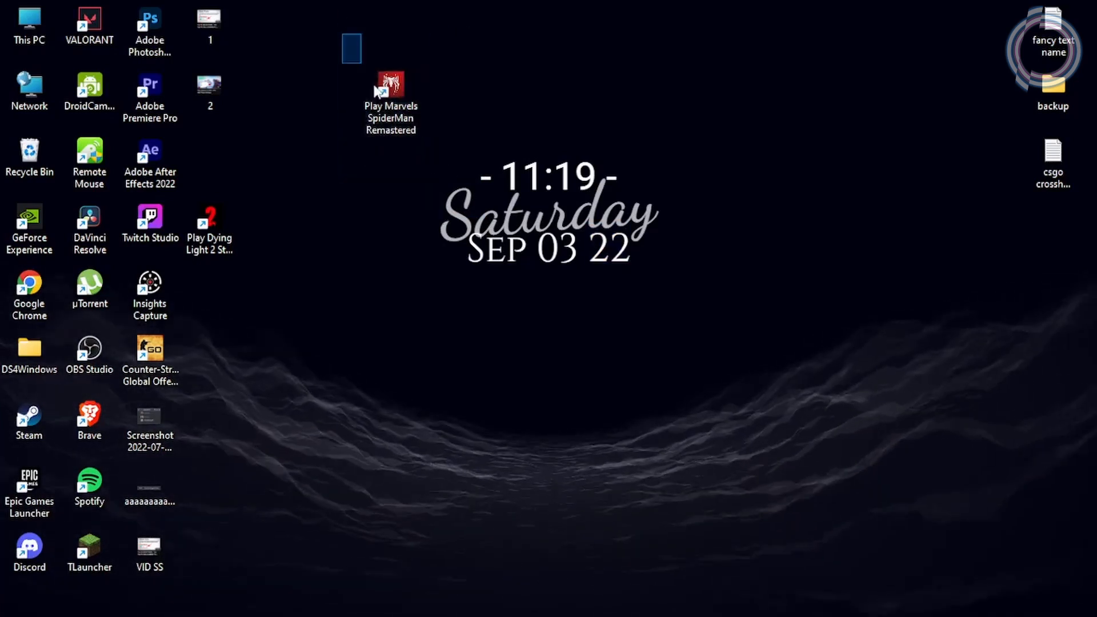
pyautogui.moveTo(391, 83); pyautogui.dragTo(210, 151)
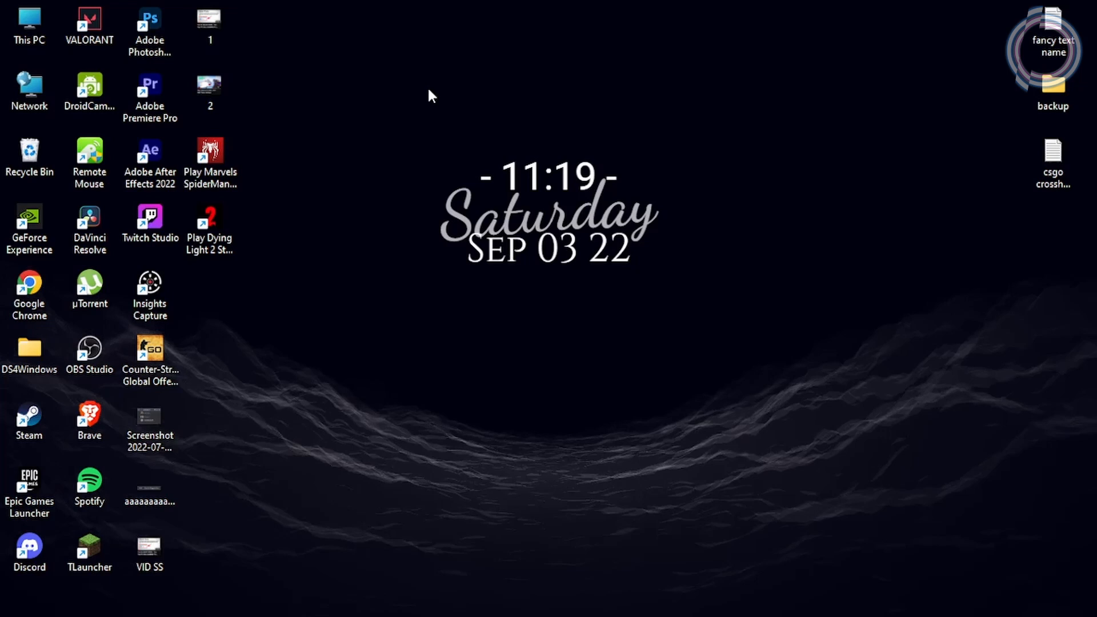
# Search 'power', reach Power Options and try the Balanced, AMD Ryzen Balanced and High performance plans
pyautogui.click(406, 598)
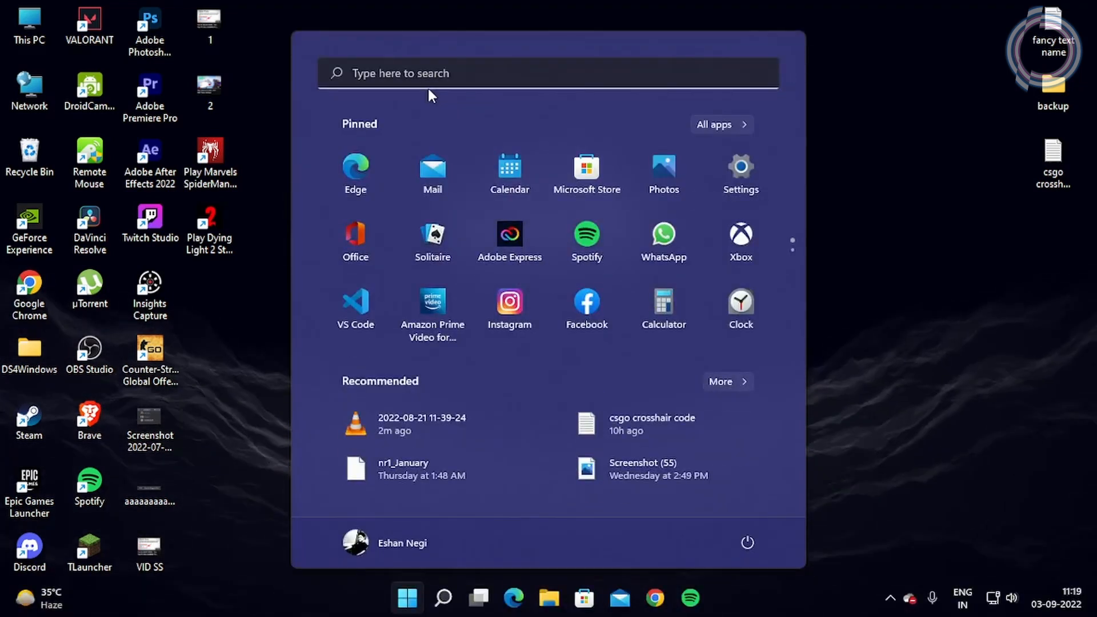
pyautogui.write('power')
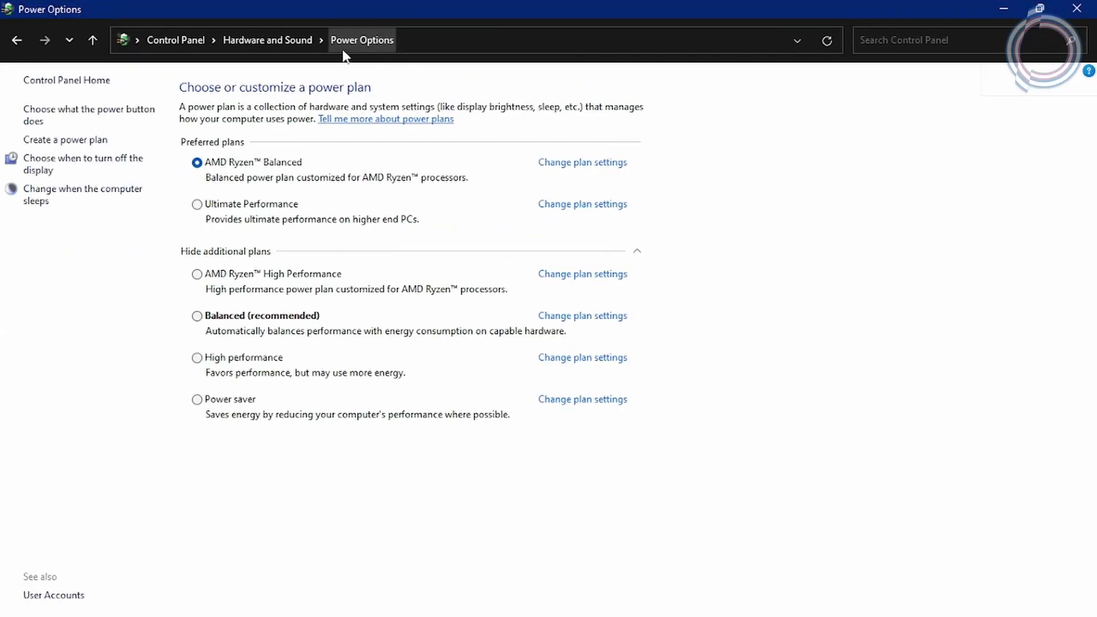
pyautogui.click(196, 315)
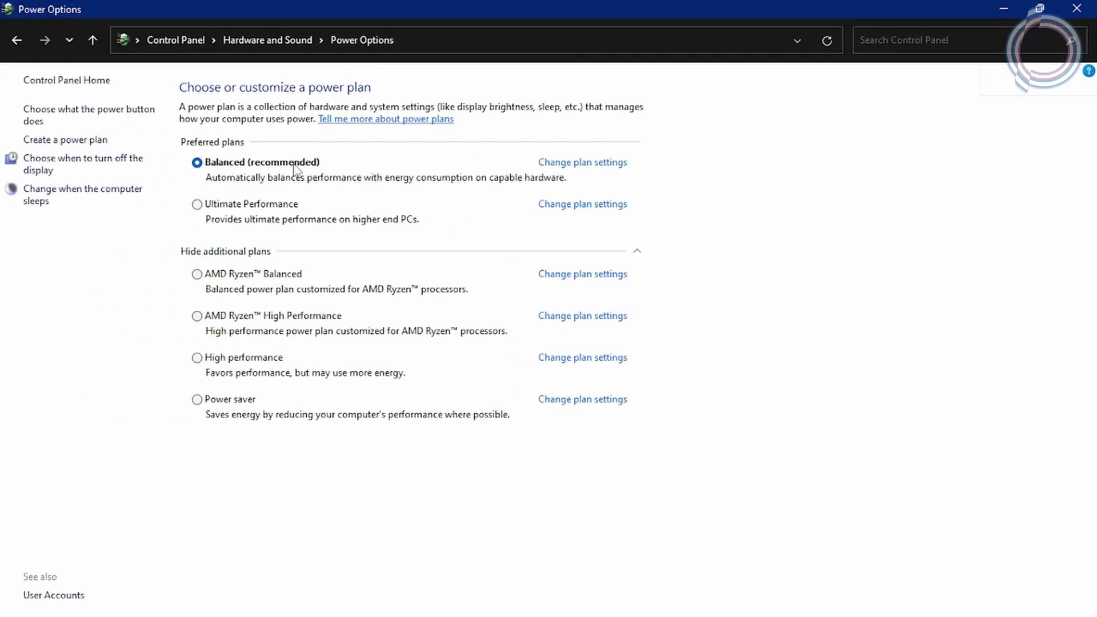
pyautogui.moveTo(270, 280)
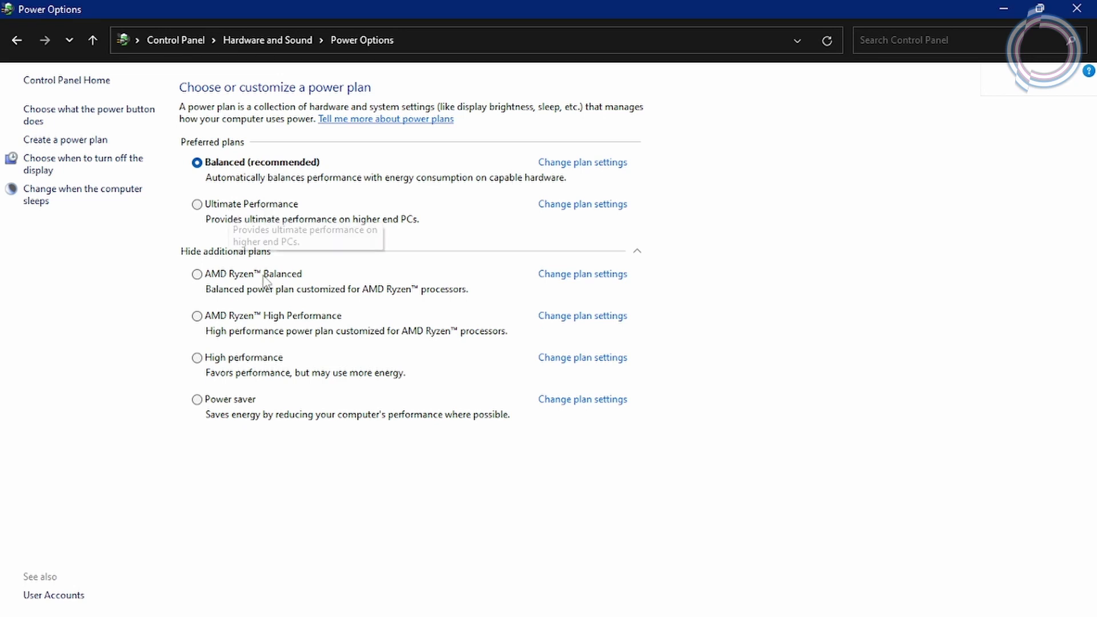
pyautogui.click(198, 273)
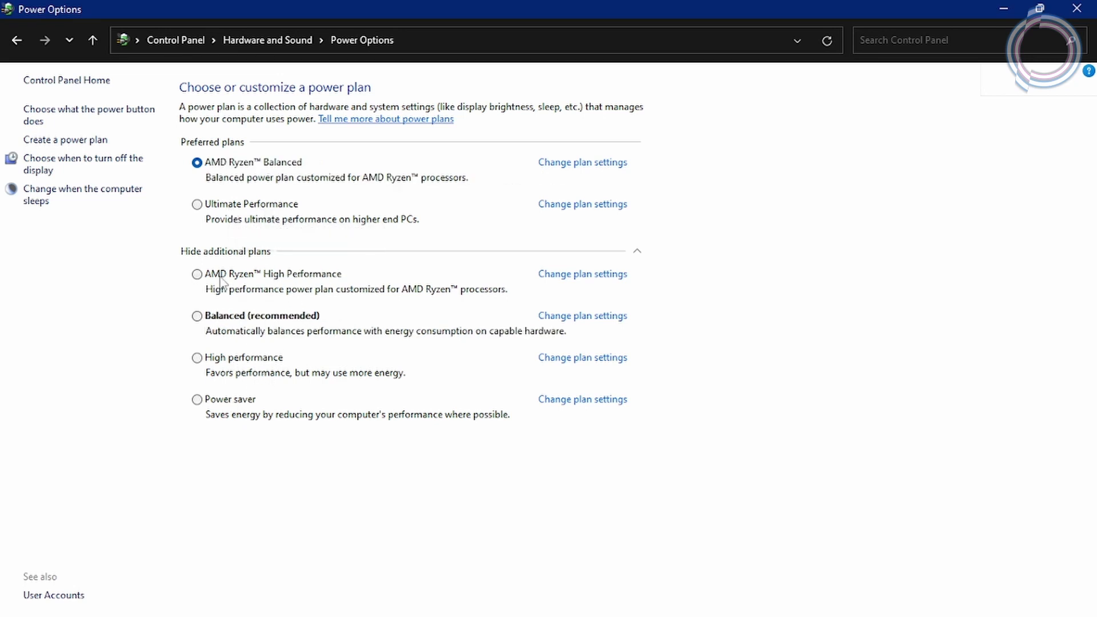
pyautogui.click(197, 315)
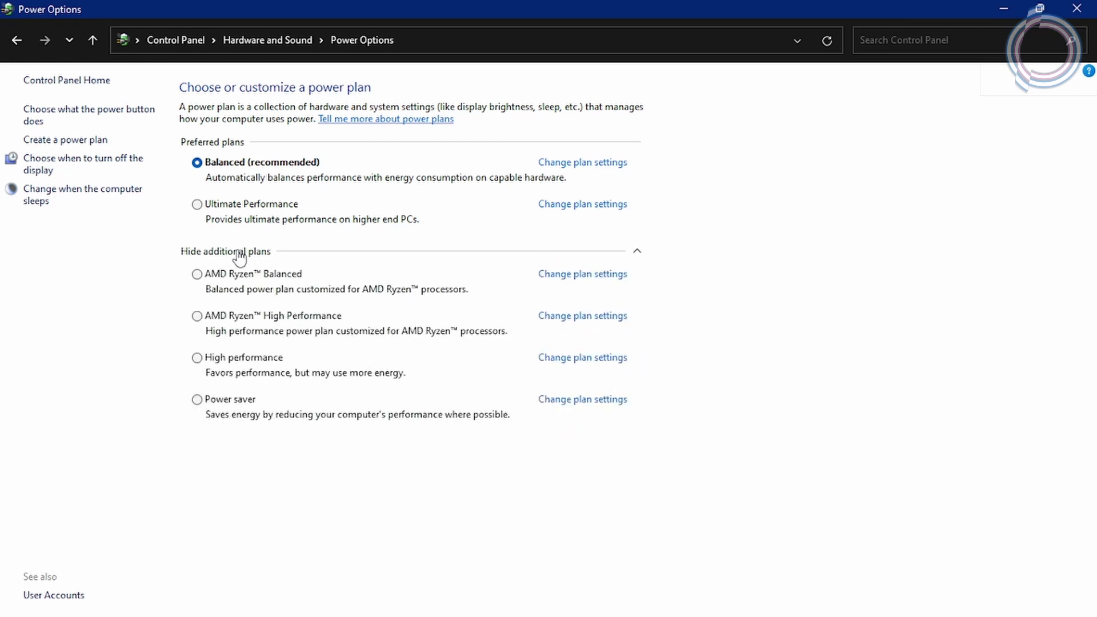
pyautogui.moveTo(197, 203)
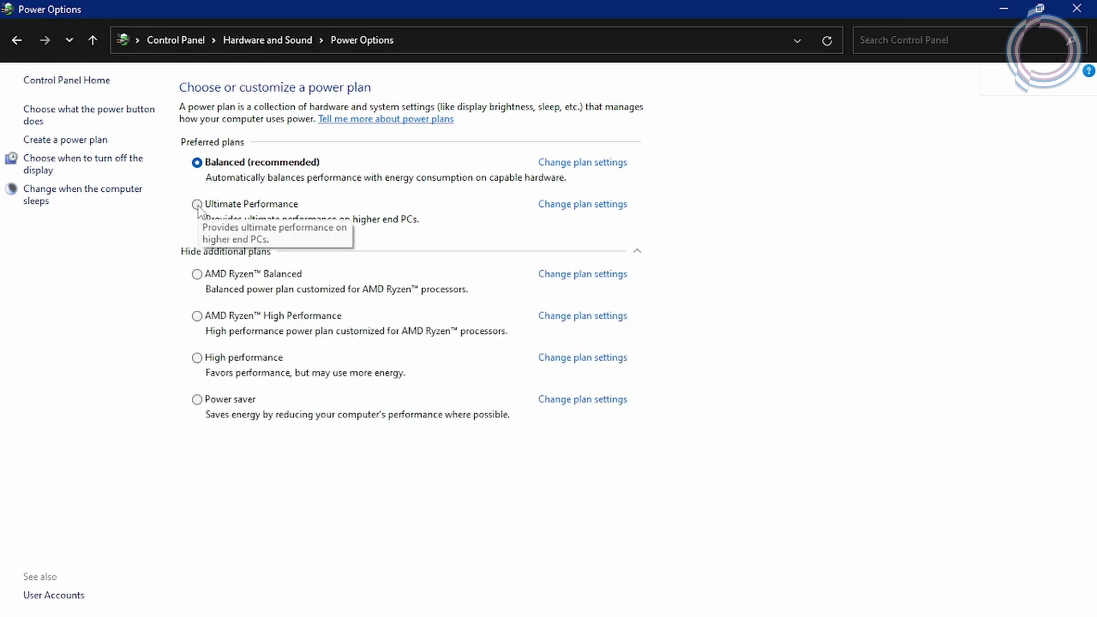
pyautogui.moveTo(221, 361)
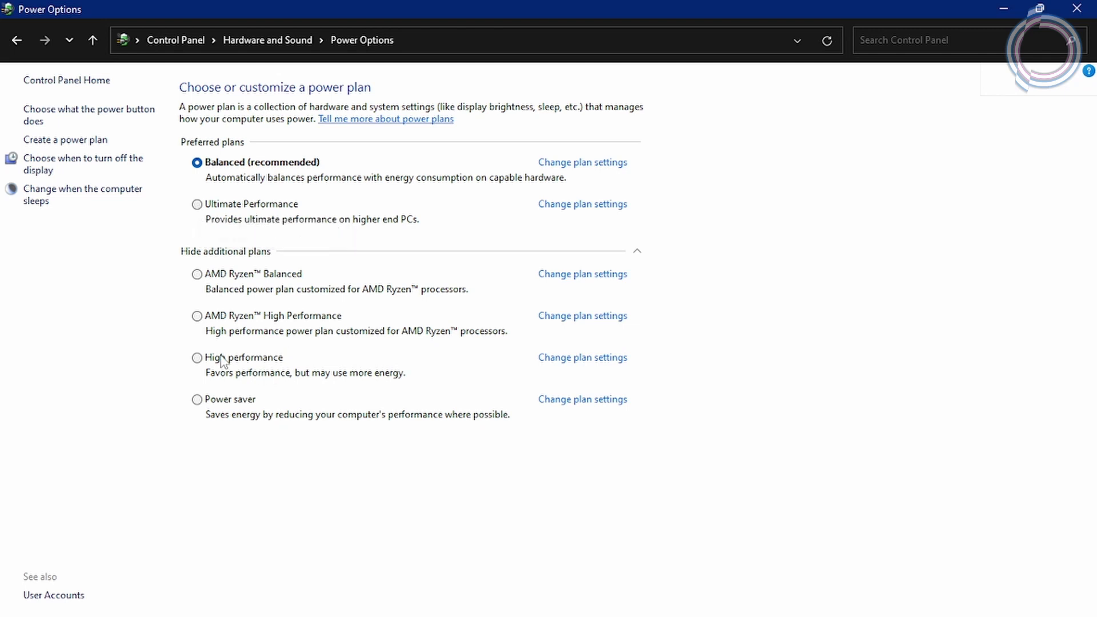
pyautogui.click(198, 358)
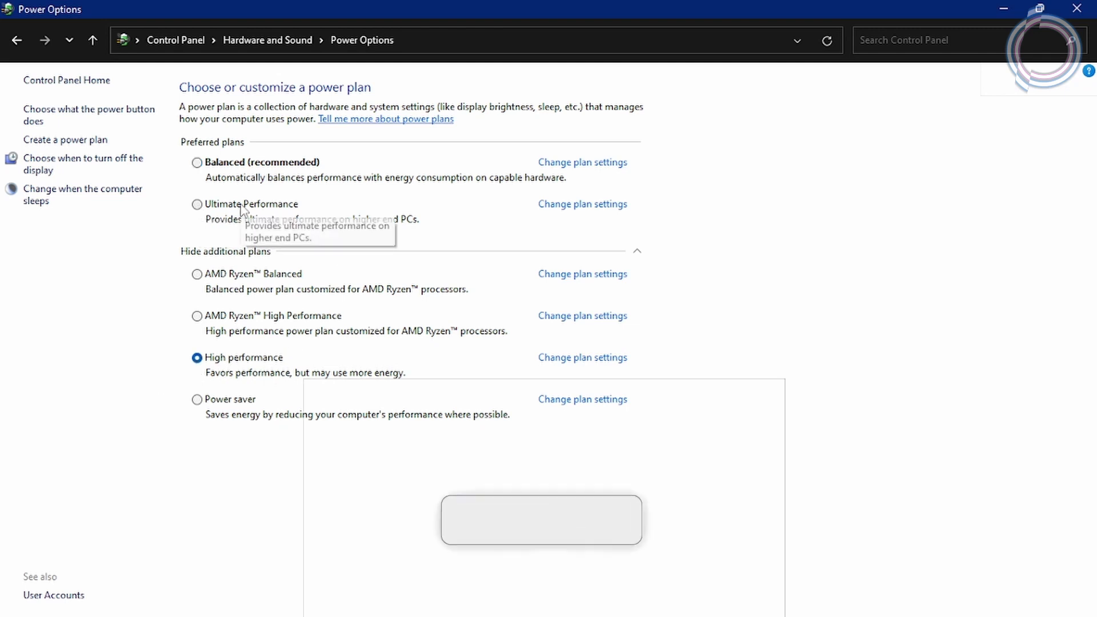
# Make Ultimate Performance the active plan and bring up its plan settings
pyautogui.click(198, 203)
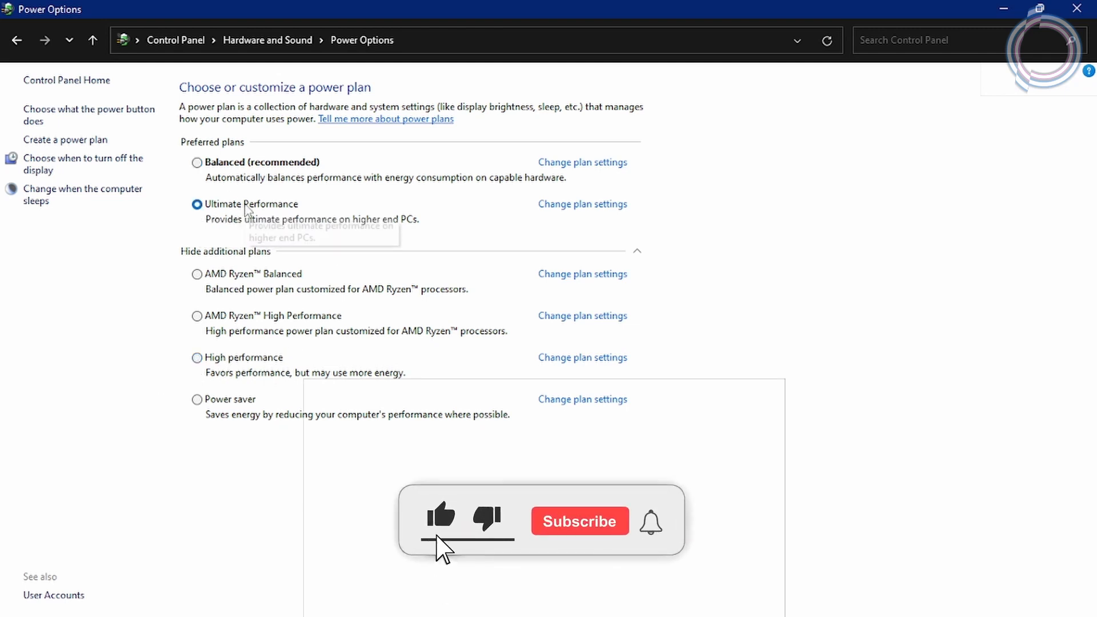
pyautogui.click(582, 203)
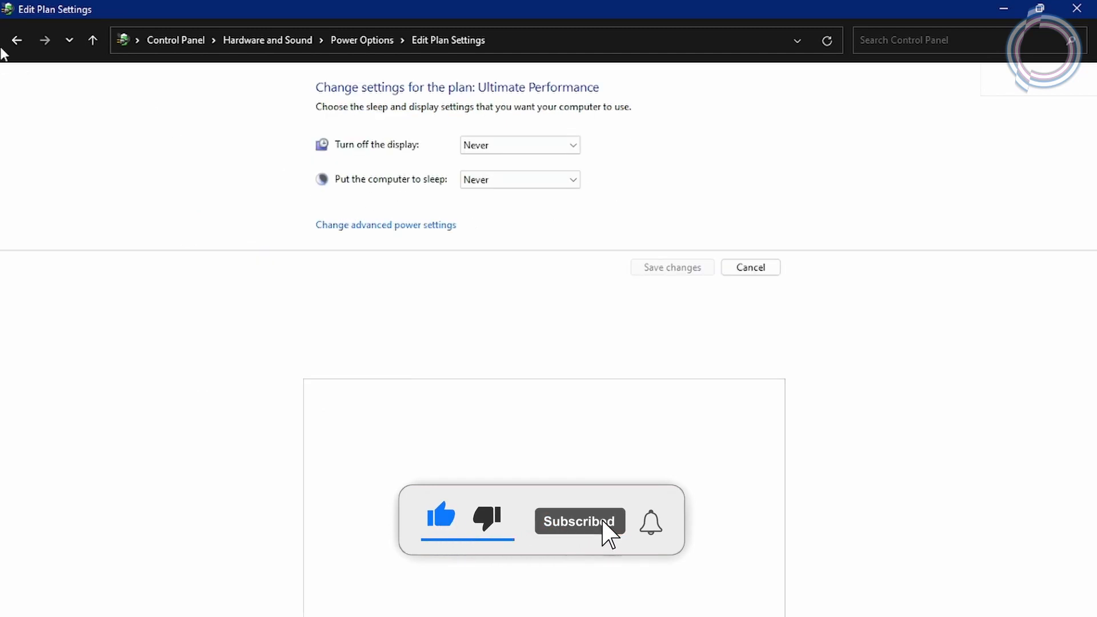
# Return to the plan list, close Power Options and refresh the desktop
pyautogui.click(17, 40)
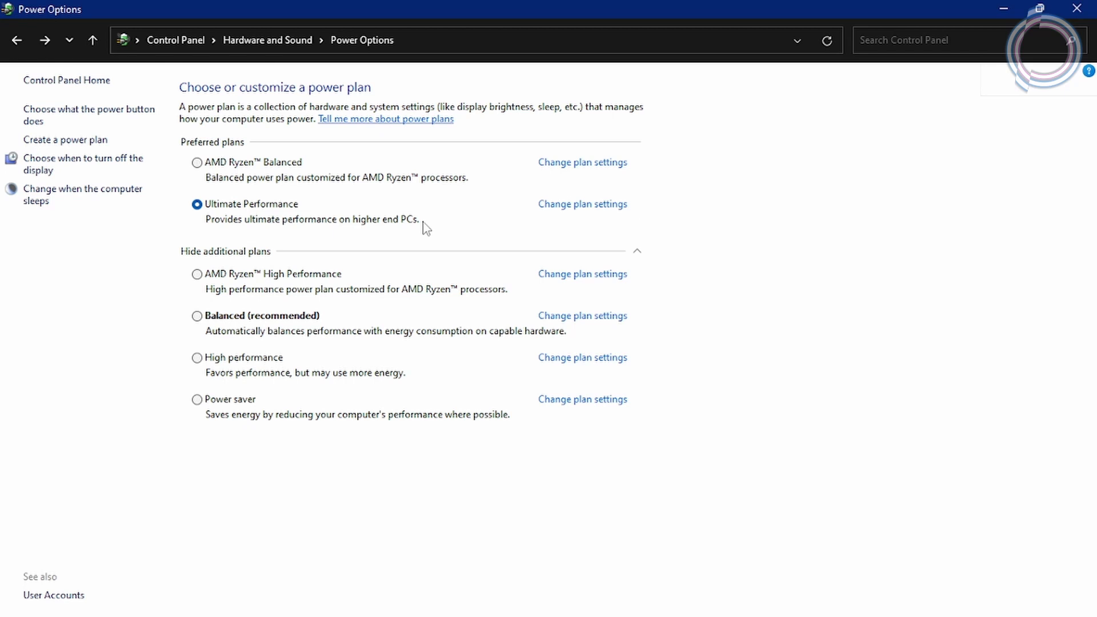
pyautogui.moveTo(425, 241)
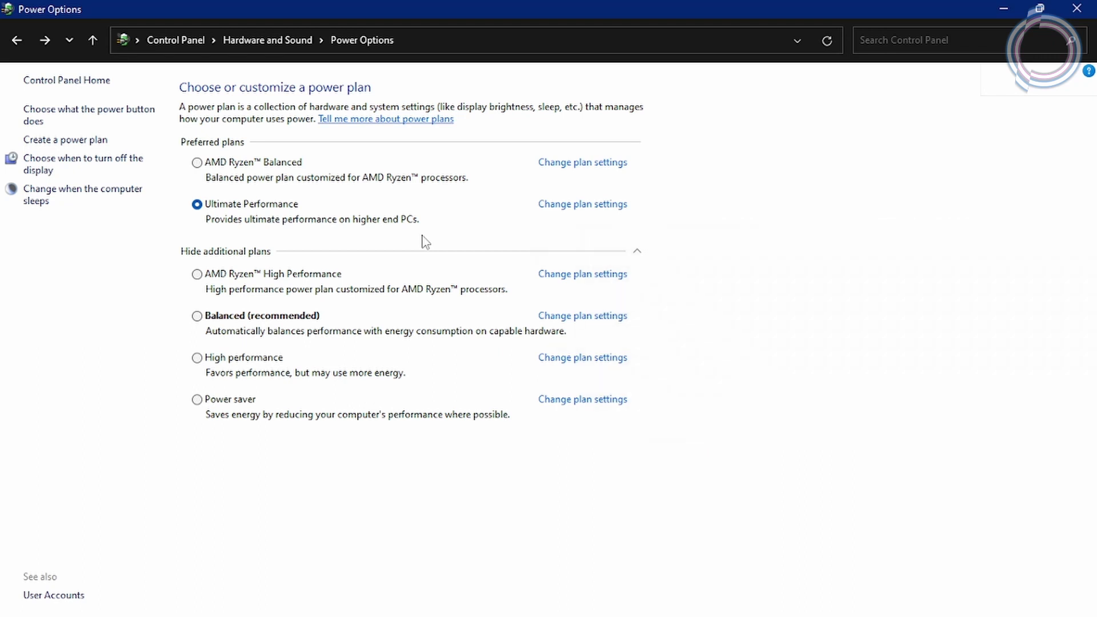
pyautogui.click(197, 162)
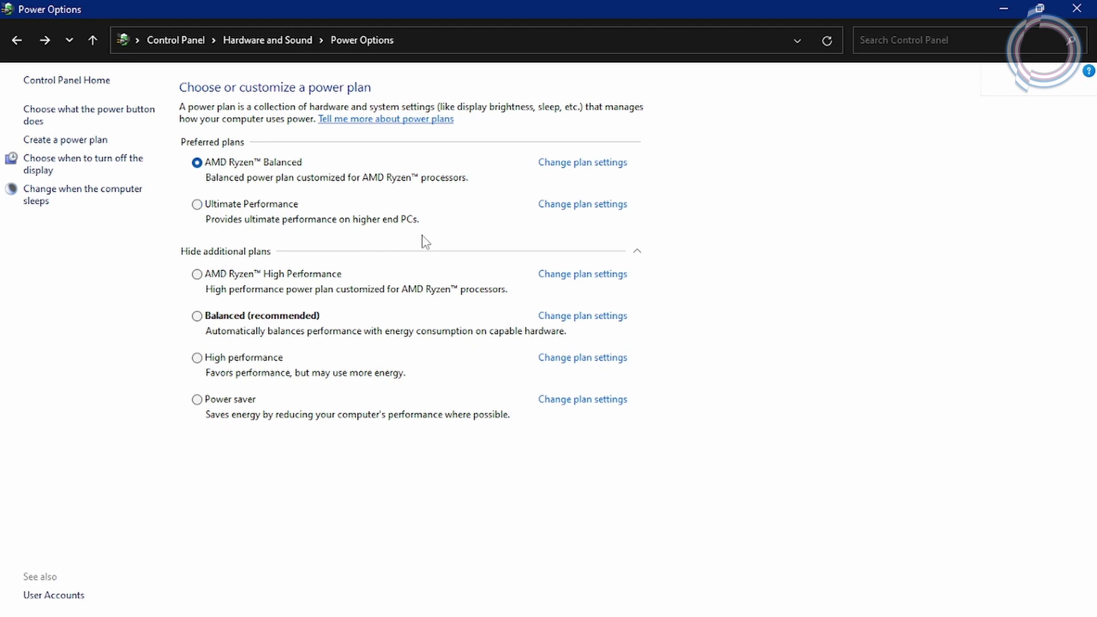
pyautogui.click(197, 203)
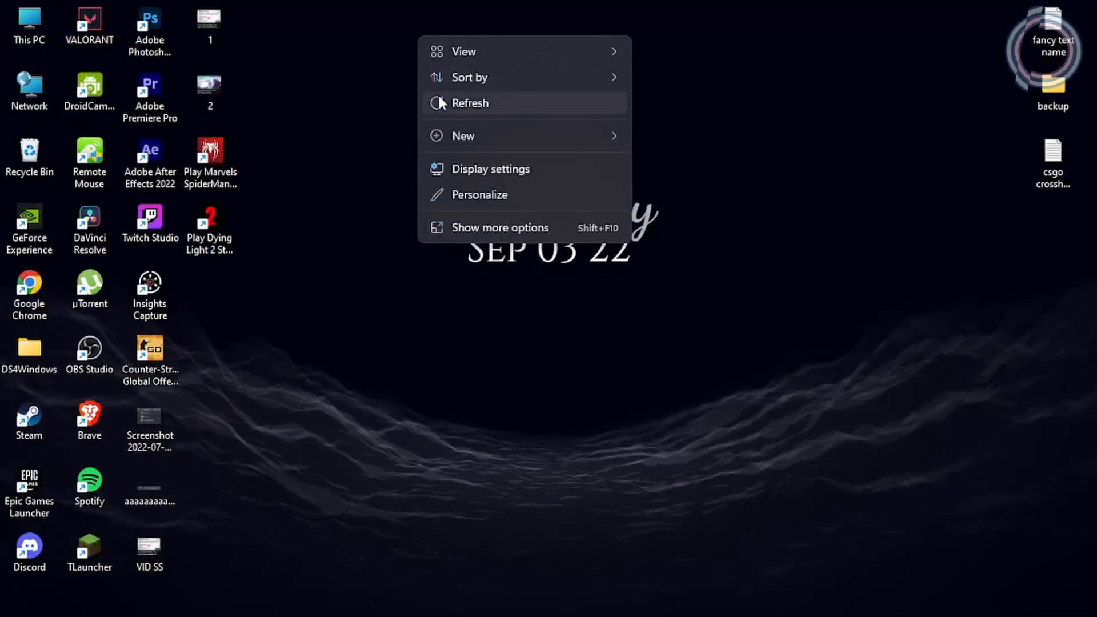
pyautogui.click(469, 102)
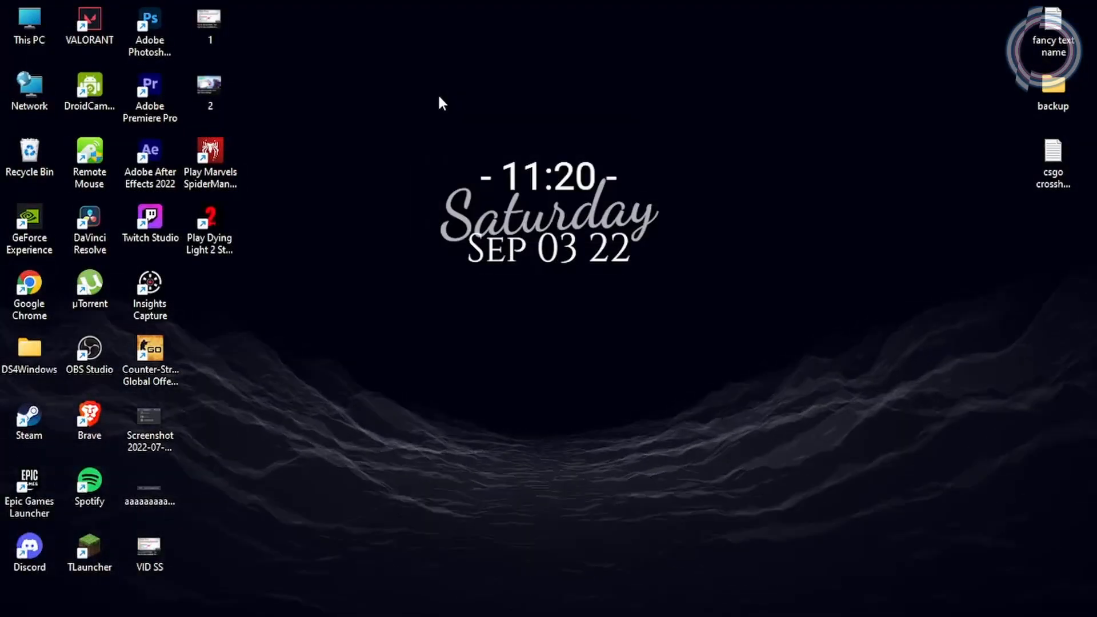